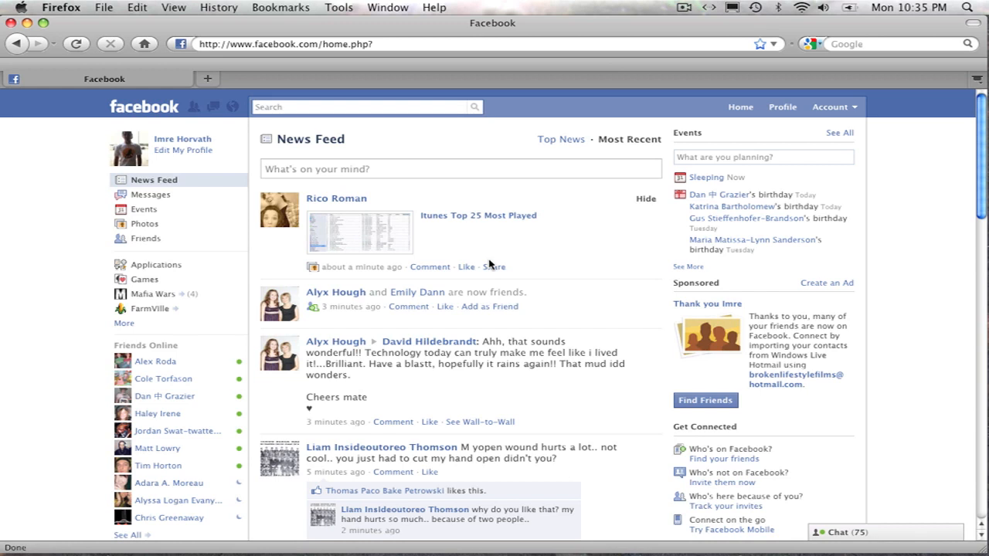
{"action": "mouse_move", "coordinate": [169, 310]}
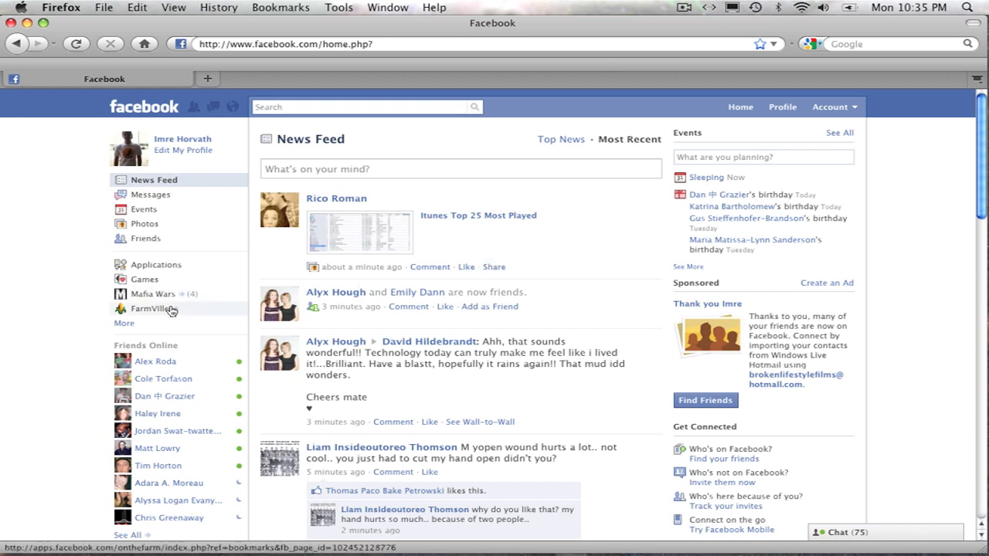
Load FarmVille from the sidebar and dismiss its game-requests and New Feature pop-ups
{"action": "left_click", "coordinate": [152, 293]}
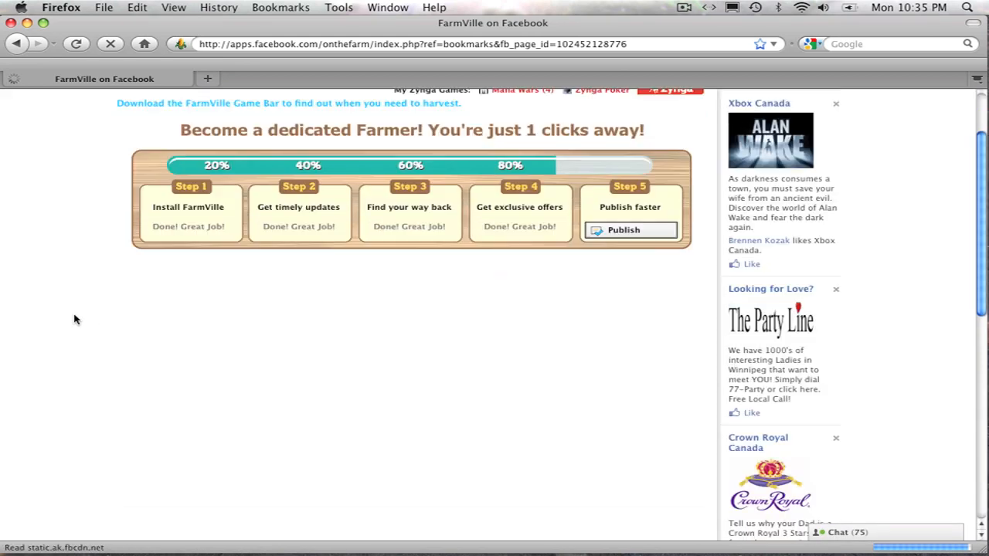
{"action": "scroll", "scroll_direction": "down", "scroll_amount": 3}
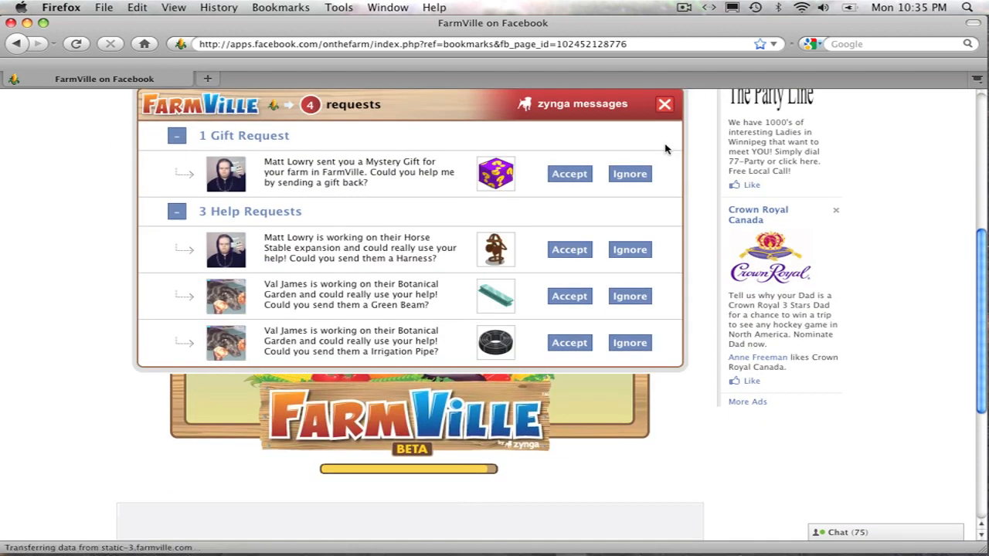
{"action": "left_click", "coordinate": [665, 104]}
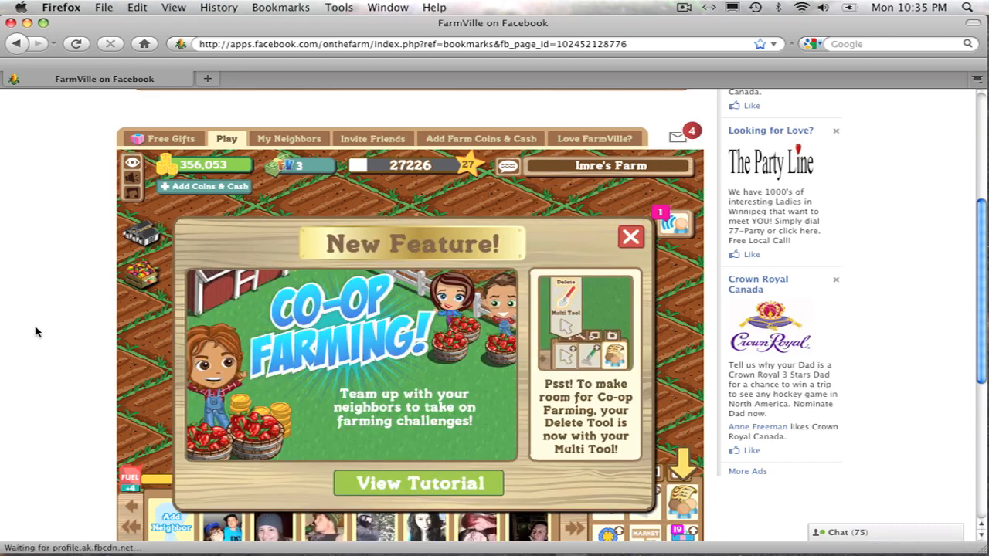
{"action": "left_click", "coordinate": [631, 236]}
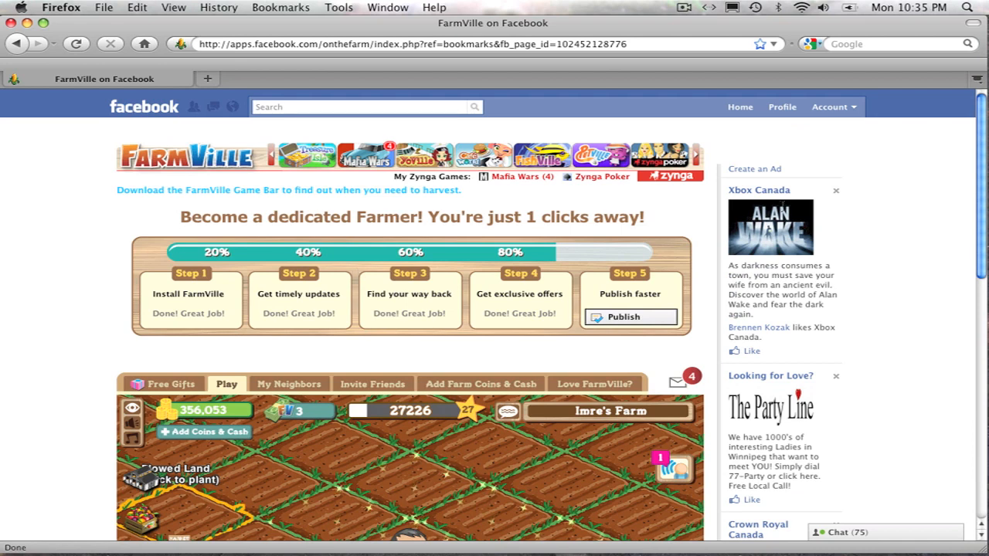
Head to Application Settings from the Account menu
{"action": "left_click", "coordinate": [830, 106]}
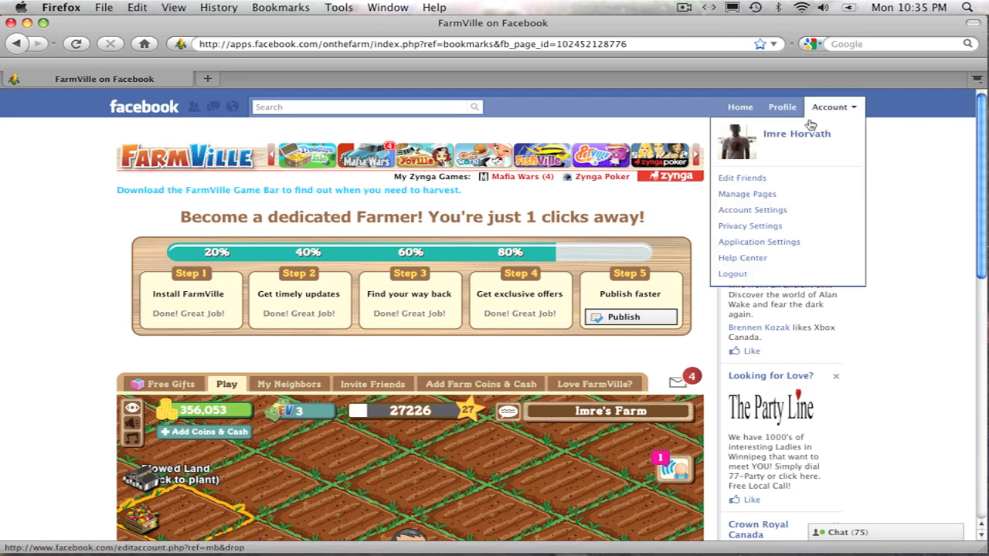
{"action": "left_click", "coordinate": [759, 241]}
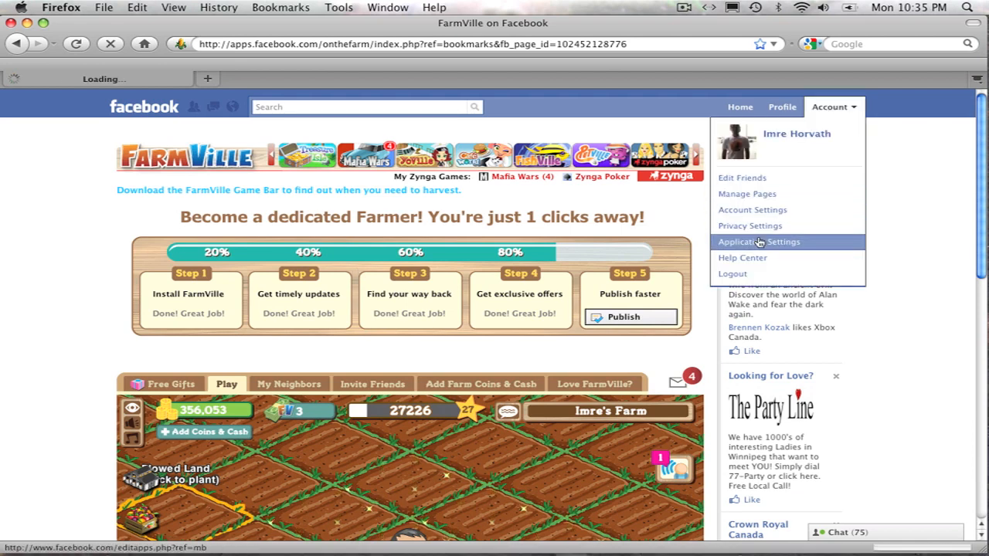
Remove FarmVille via its X, confirm Remove, and acknowledge the notice with Okay
{"action": "left_click", "coordinate": [760, 241]}
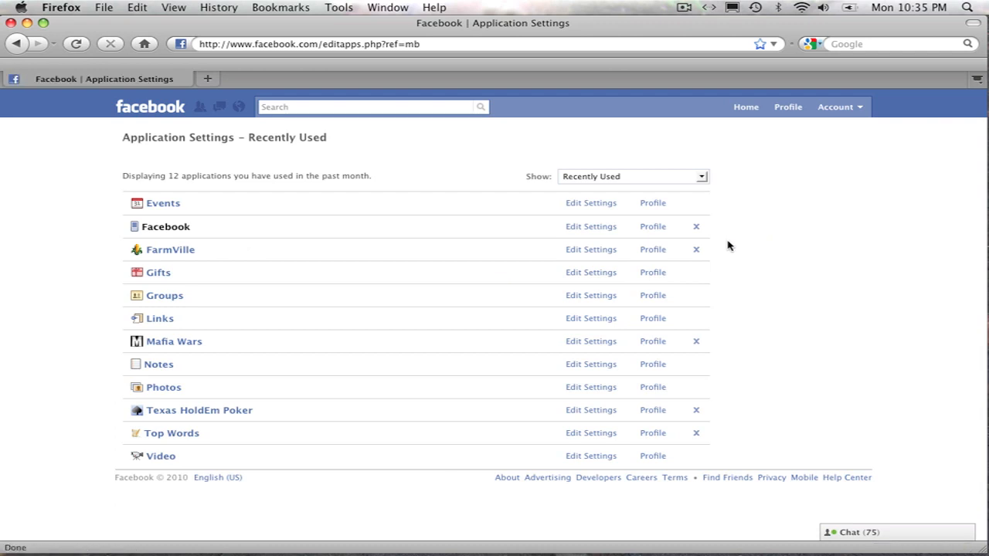
{"action": "left_click", "coordinate": [696, 249]}
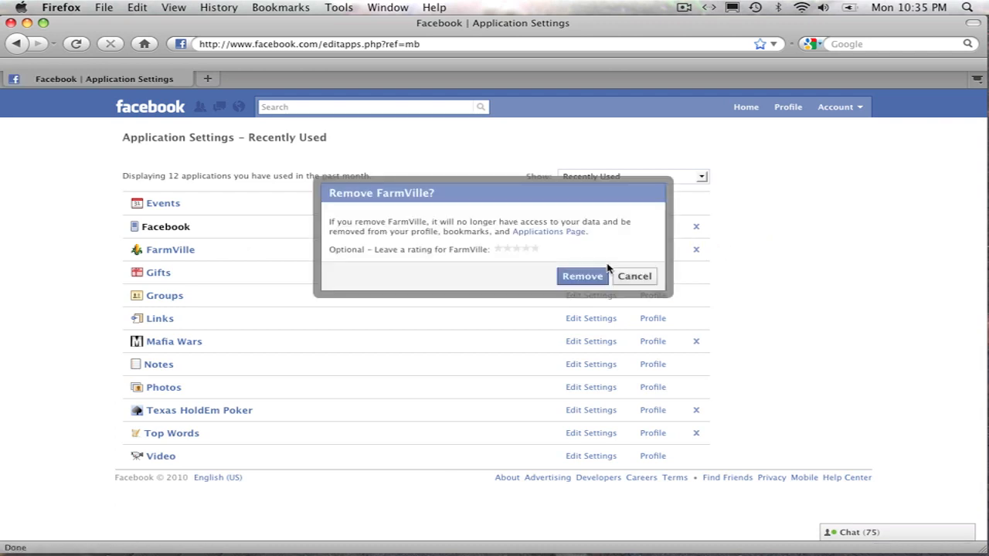
{"action": "left_click", "coordinate": [634, 275]}
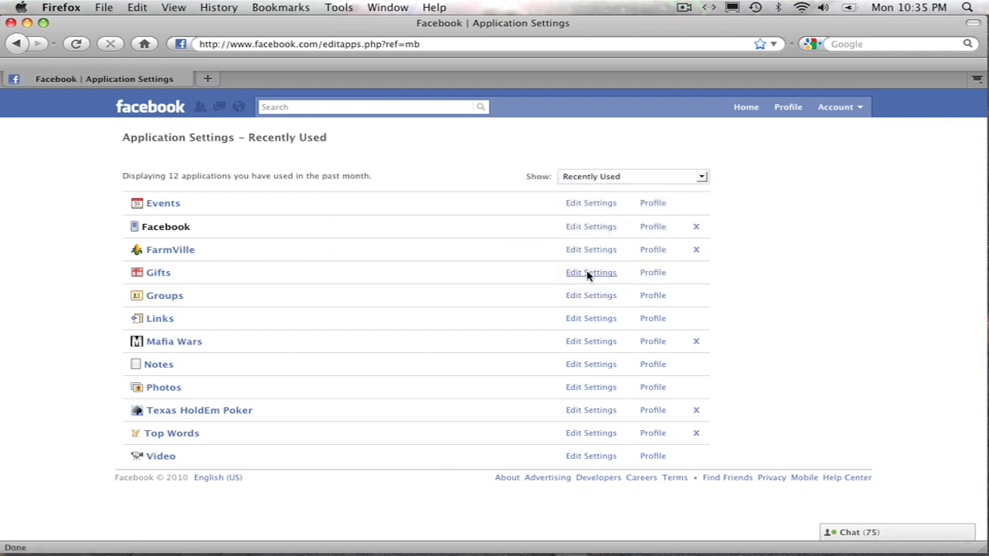
{"action": "left_click", "coordinate": [697, 249]}
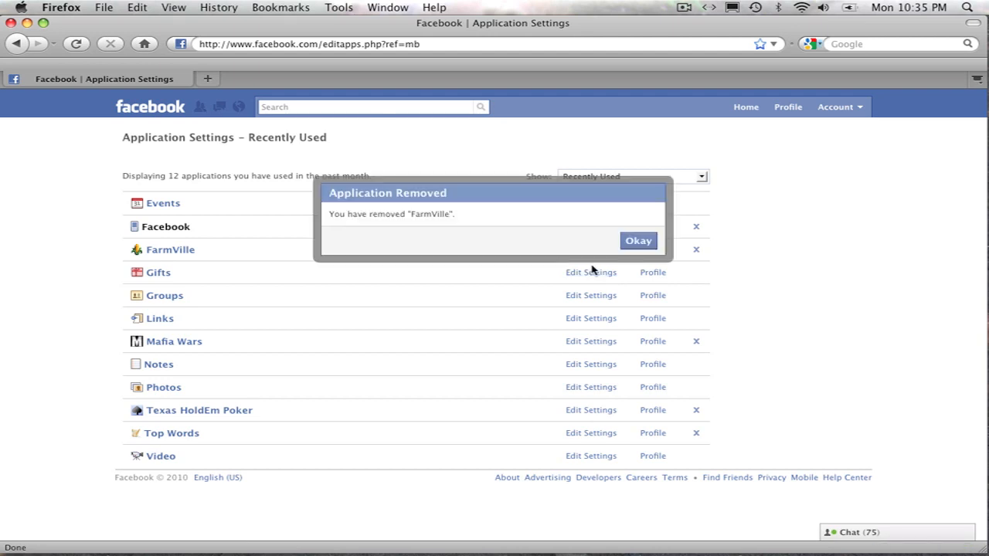
{"action": "left_click", "coordinate": [639, 241]}
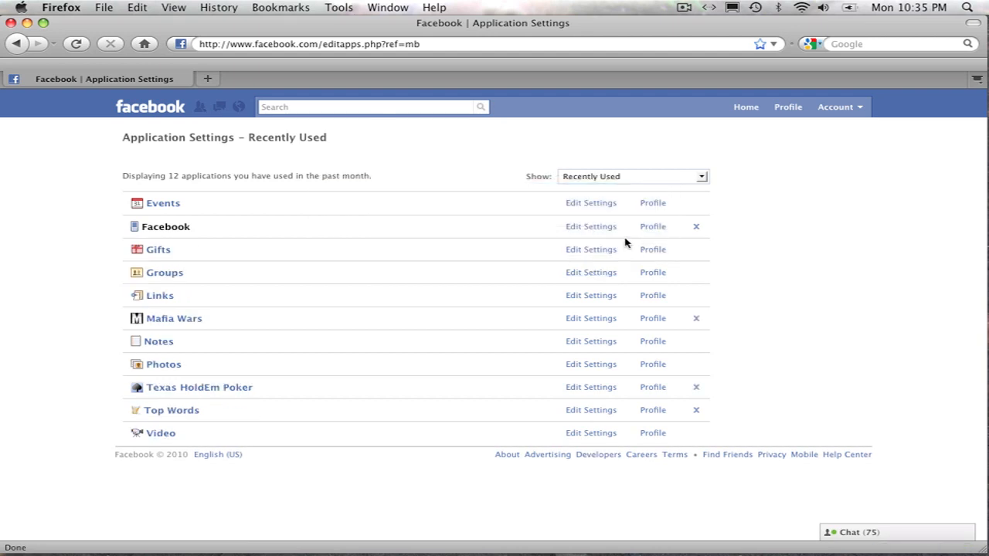
Begin a Facebook search from the search box
{"action": "left_click", "coordinate": [343, 107]}
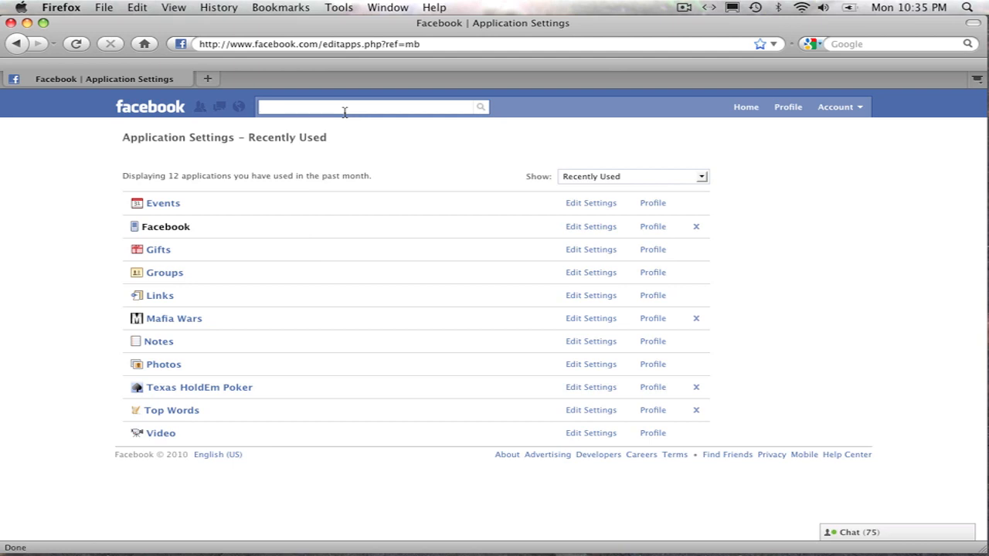
{"action": "type", "text": "="}
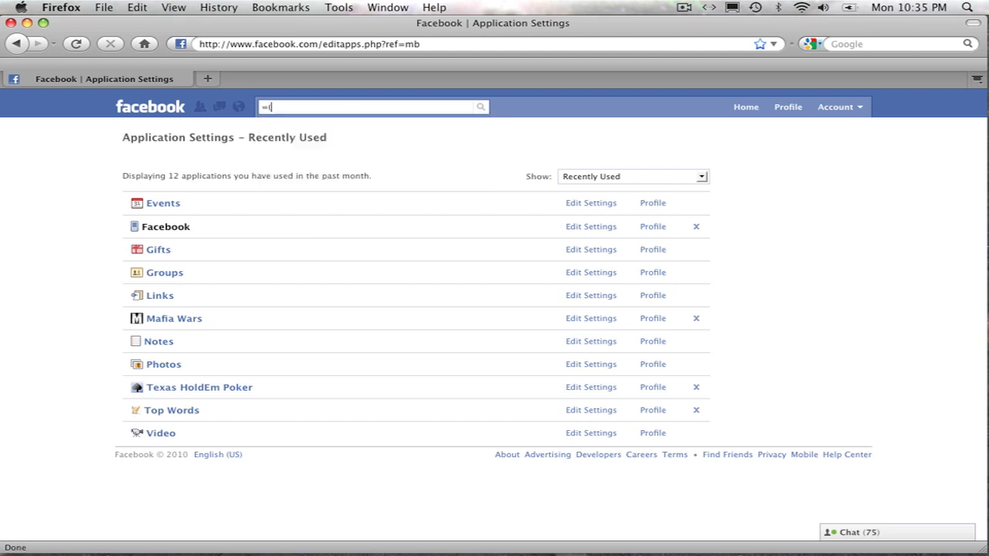